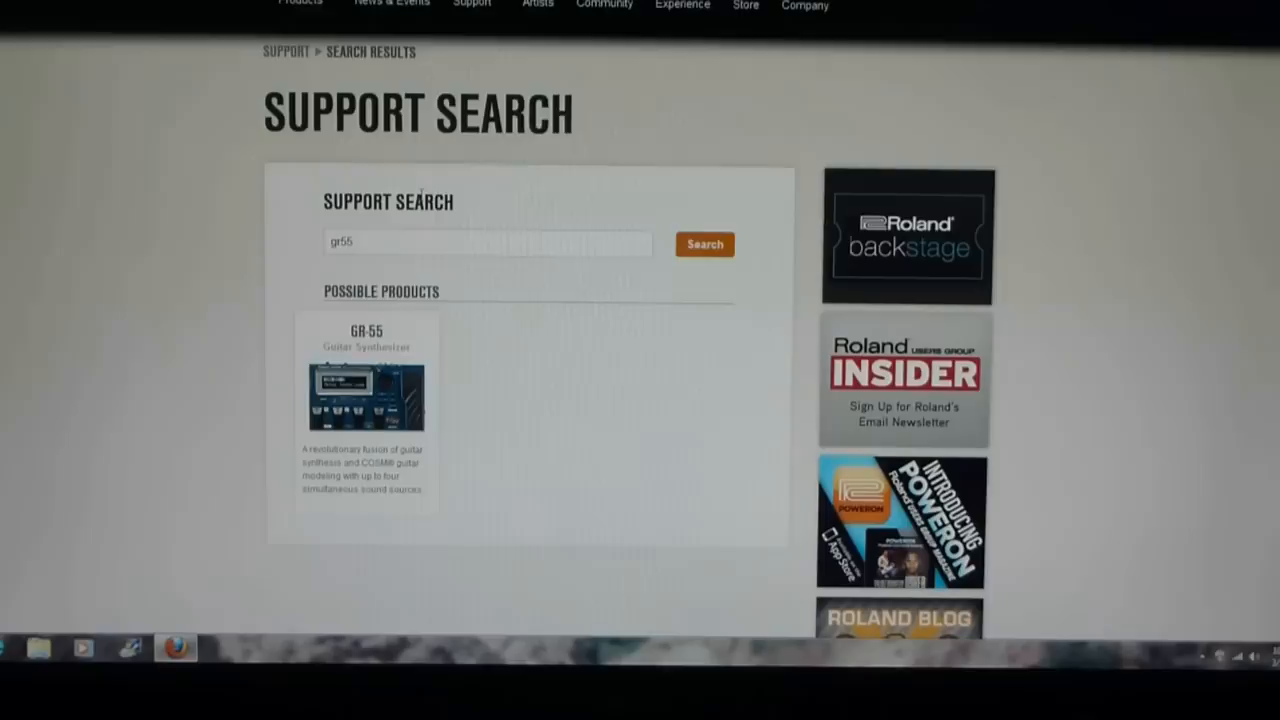
Step: Go to the GR-55 product's support and downloads page from the search results
{"action": "left_click", "coordinate": [364, 396]}
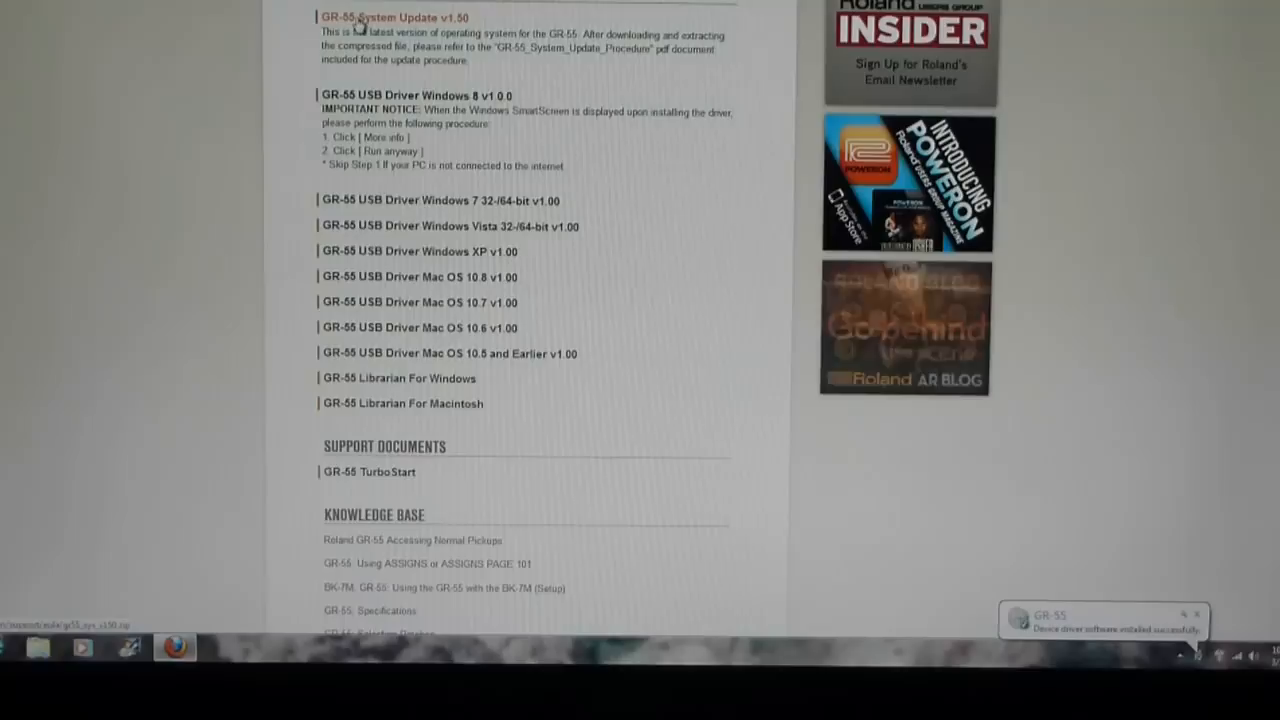
Step: Choose the GR-55 Librarian for Windows download and review its license agreement
{"action": "left_click", "coordinate": [394, 16]}
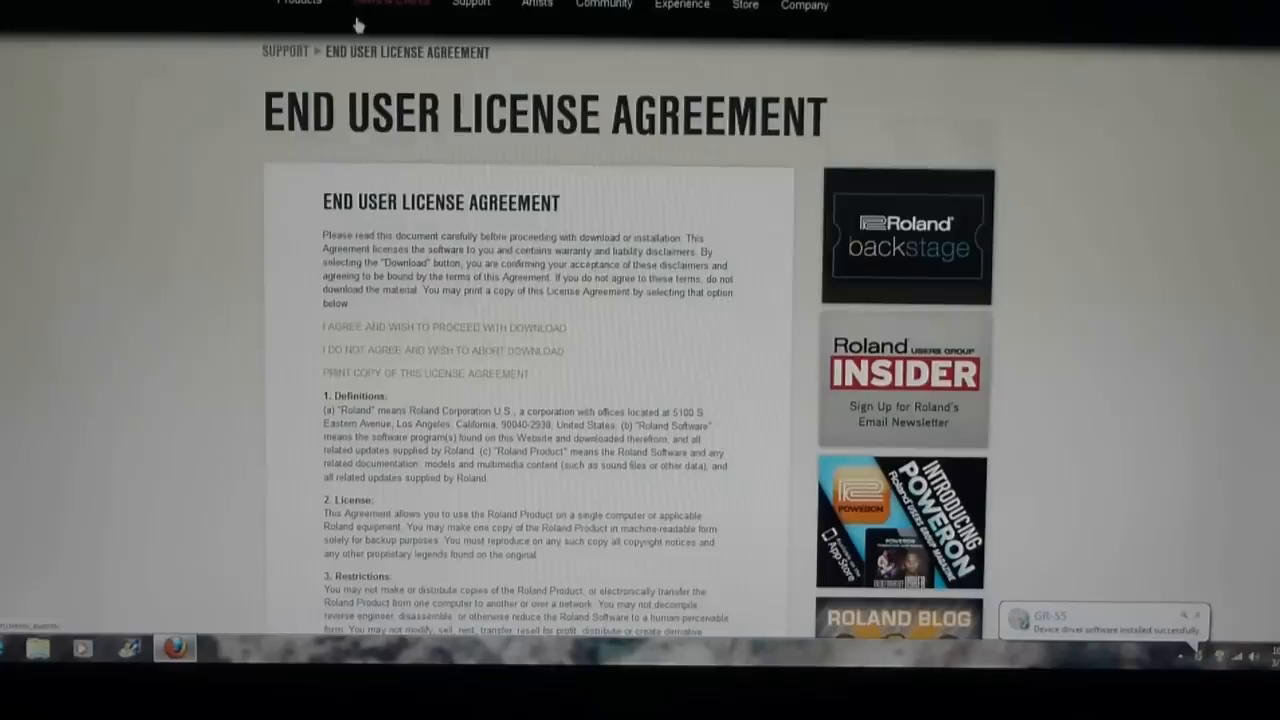
{"action": "scroll", "scroll_direction": "down", "scroll_amount": 3}
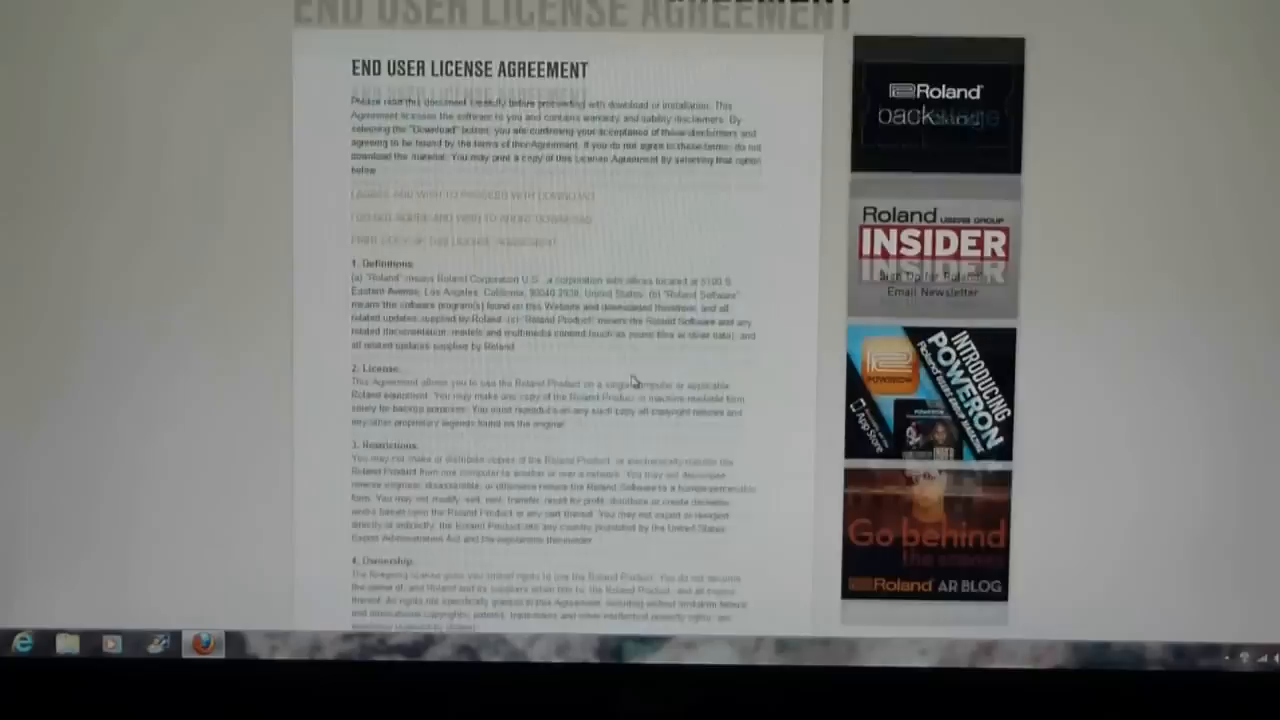
{"action": "scroll", "scroll_direction": "up", "scroll_amount": 3}
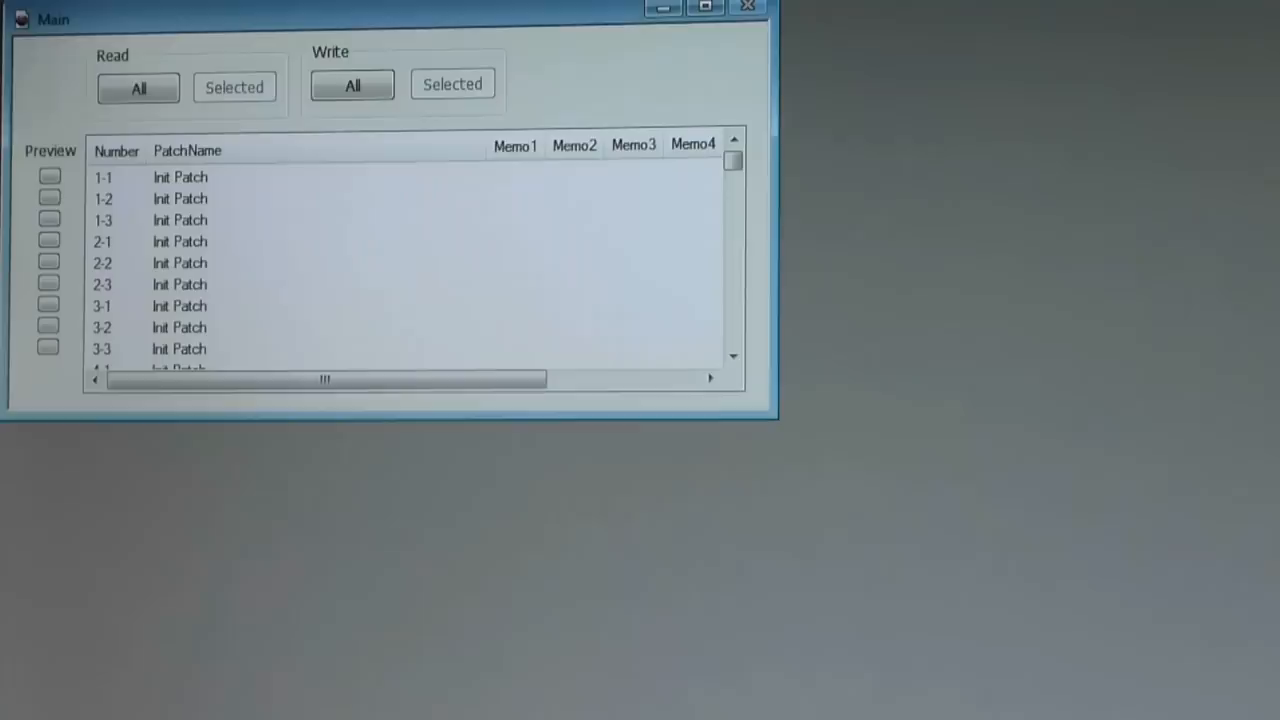
Step: Bring up Set Up MIDI Devices from the Setup menu
{"action": "left_click", "coordinate": [308, 70]}
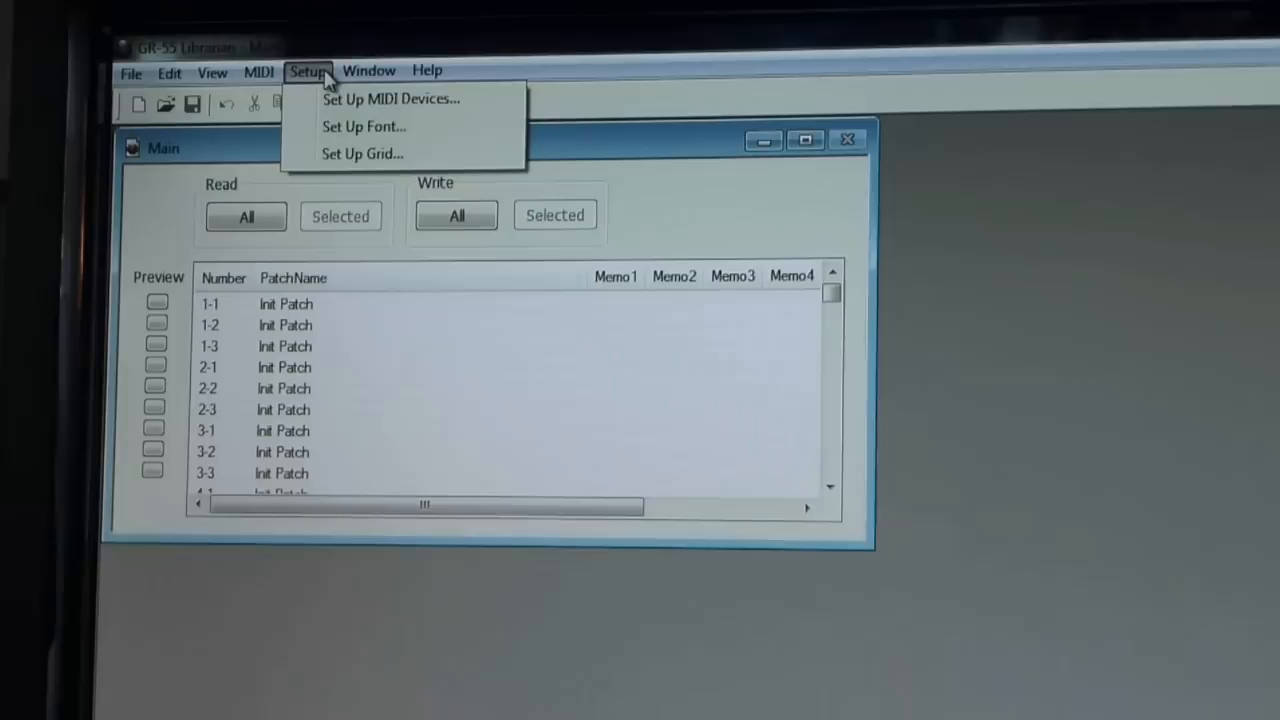
{"action": "left_click", "coordinate": [390, 98]}
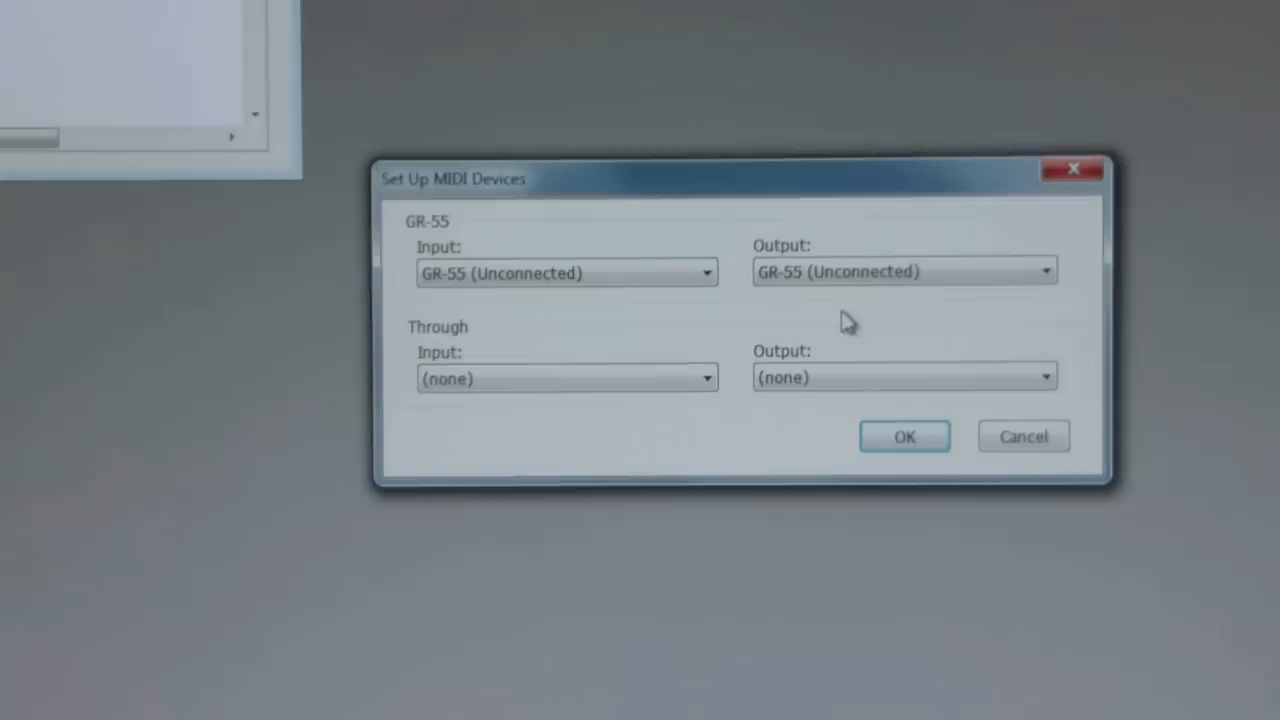
Step: Accept the GR-55 MIDI device settings and start Read All from the pedal
{"action": "left_click", "coordinate": [904, 436]}
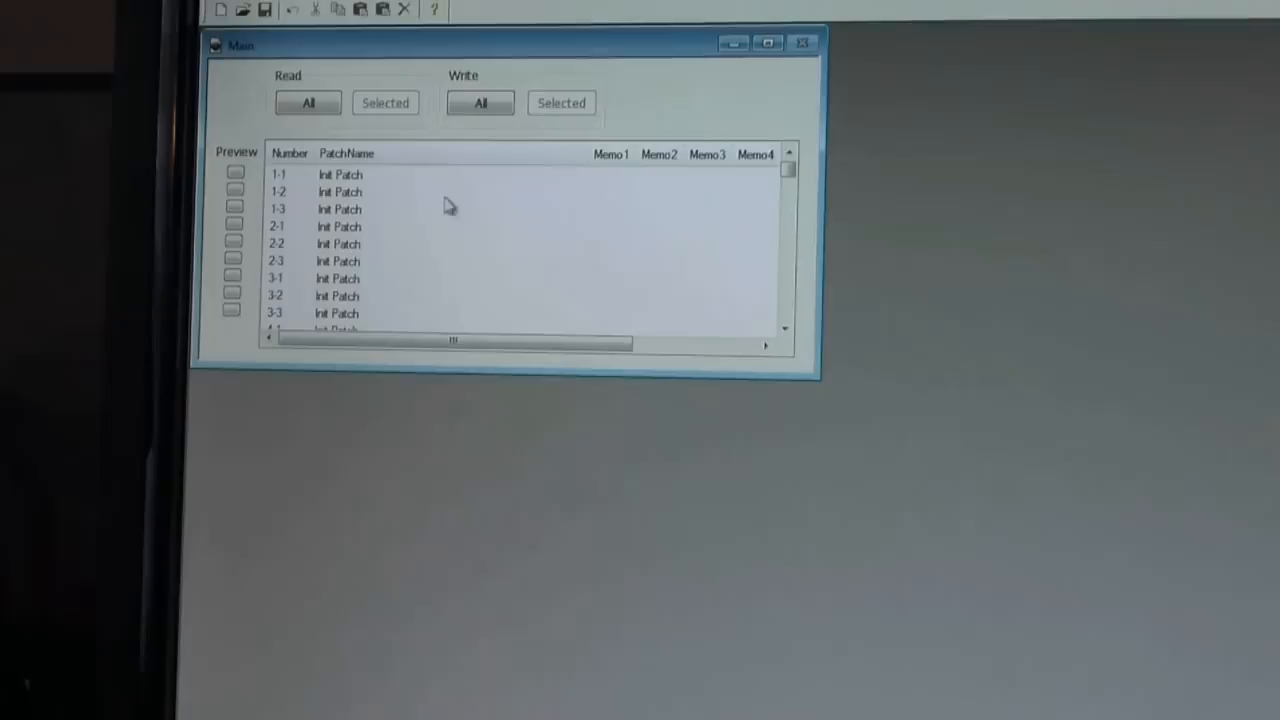
{"action": "left_click", "coordinate": [308, 118]}
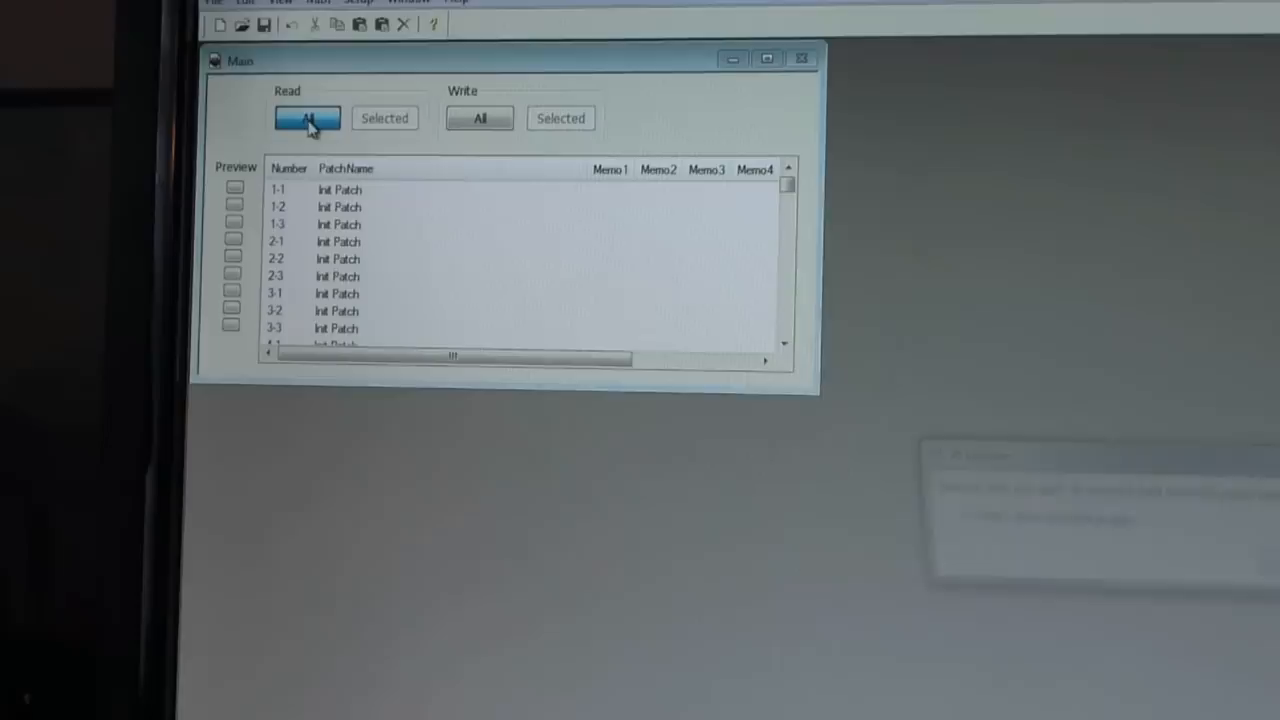
{"action": "left_click", "coordinate": [308, 118]}
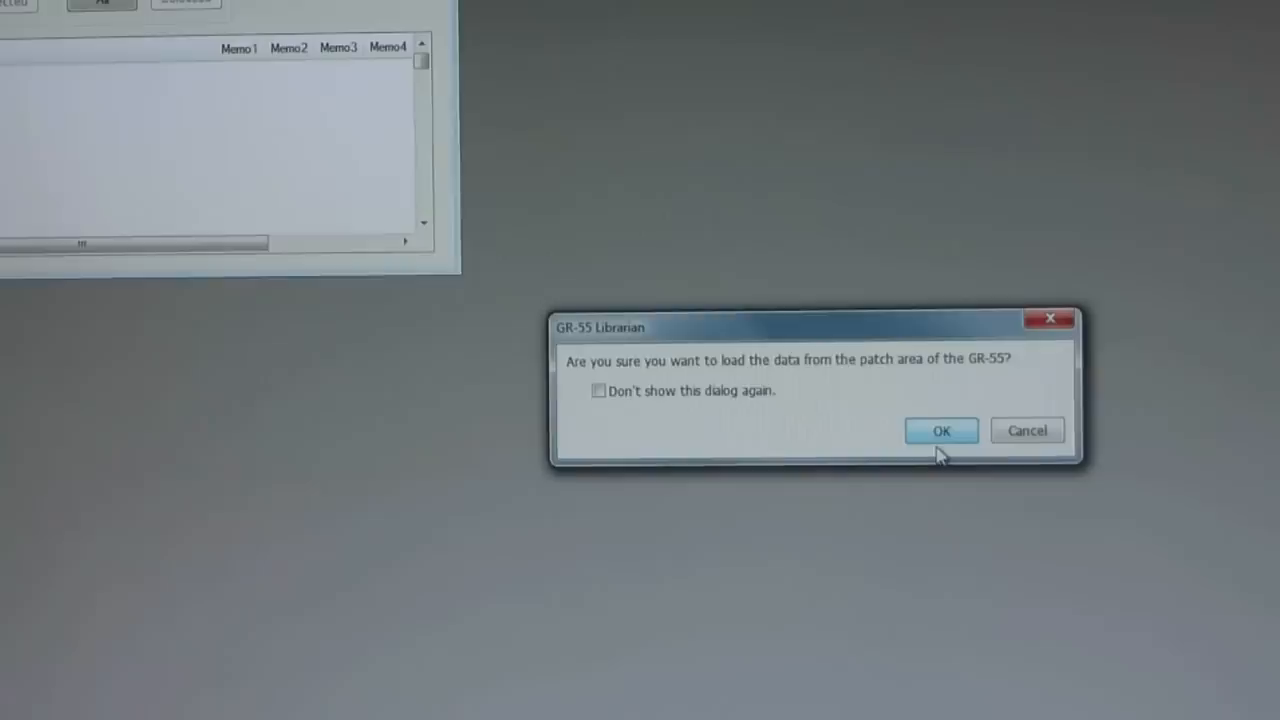
{"action": "left_click", "coordinate": [940, 430]}
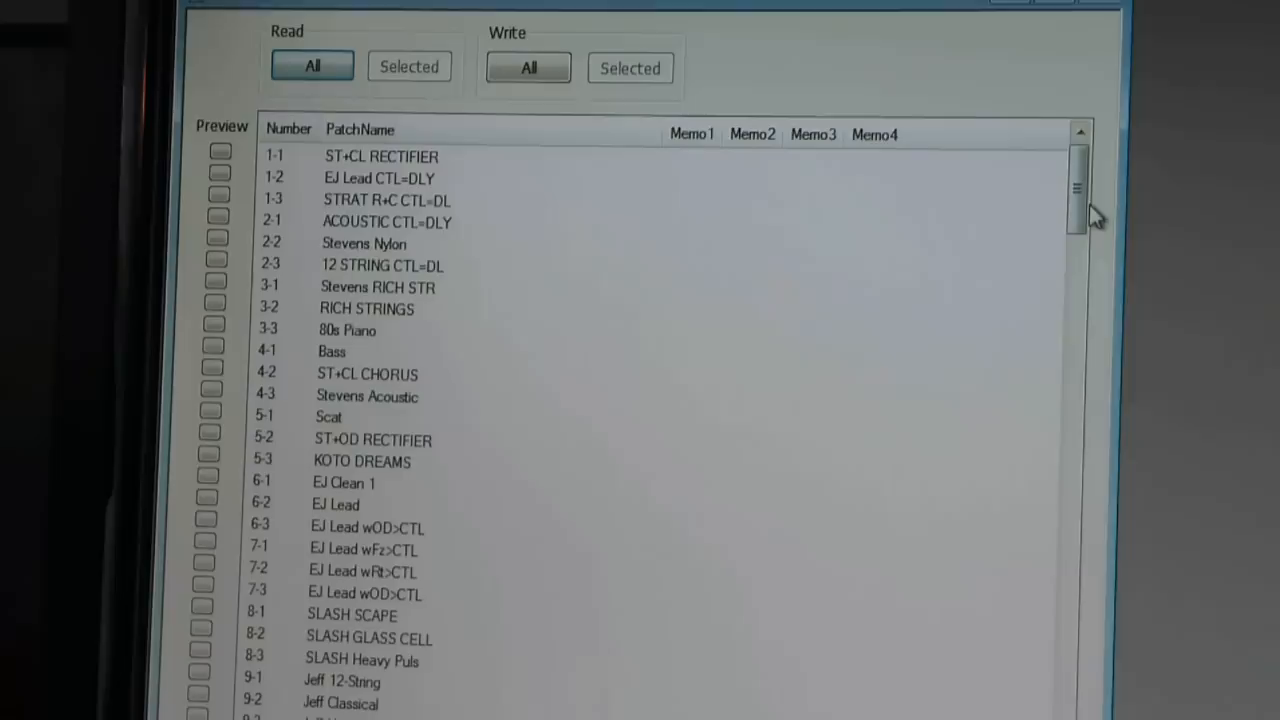
{"action": "scroll", "scroll_direction": "down", "scroll_amount": 3}
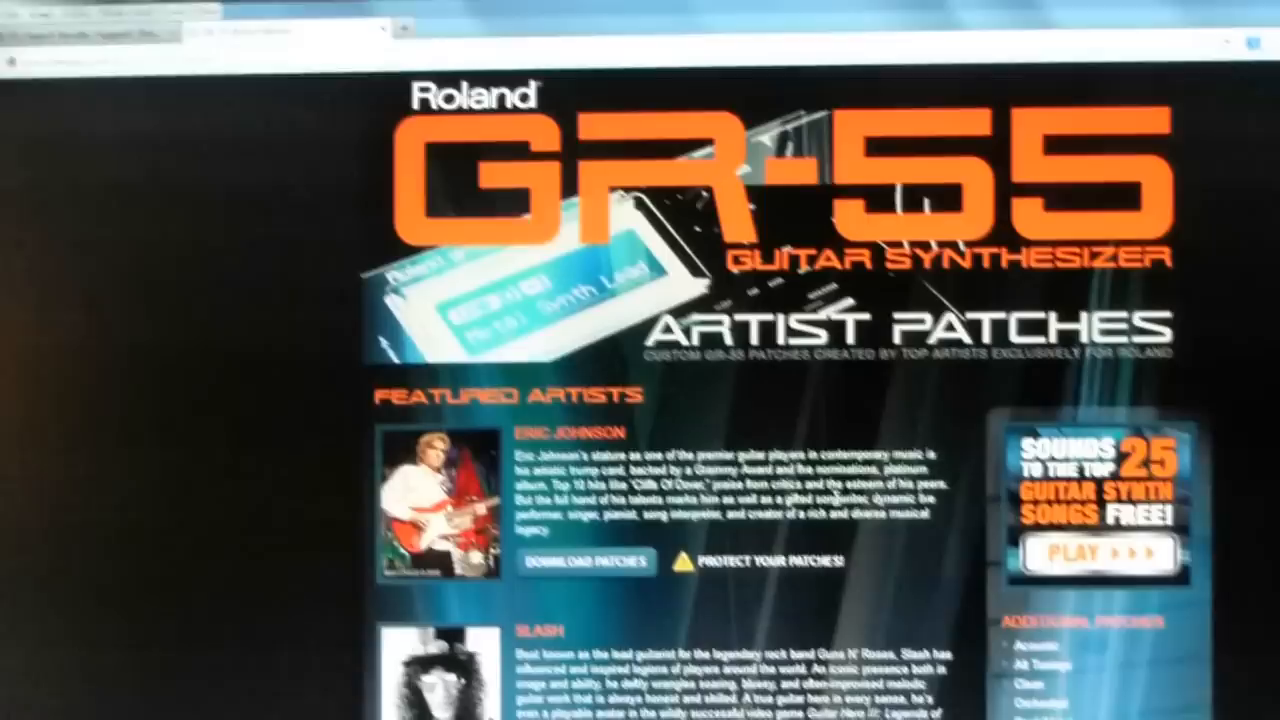
Step: Scroll the Artist Patches page down to the Eric Johnson entry
{"action": "scroll", "scroll_direction": "down", "scroll_amount": 3}
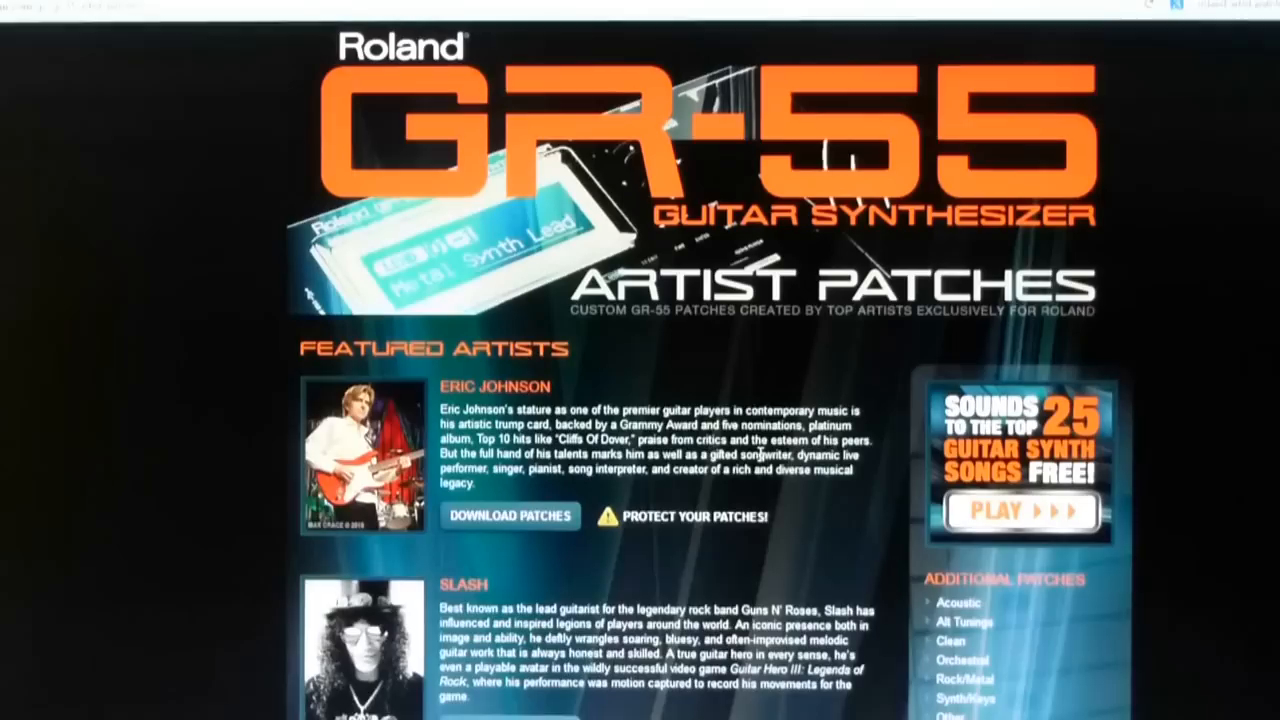
{"action": "scroll", "scroll_direction": "down", "scroll_amount": 3}
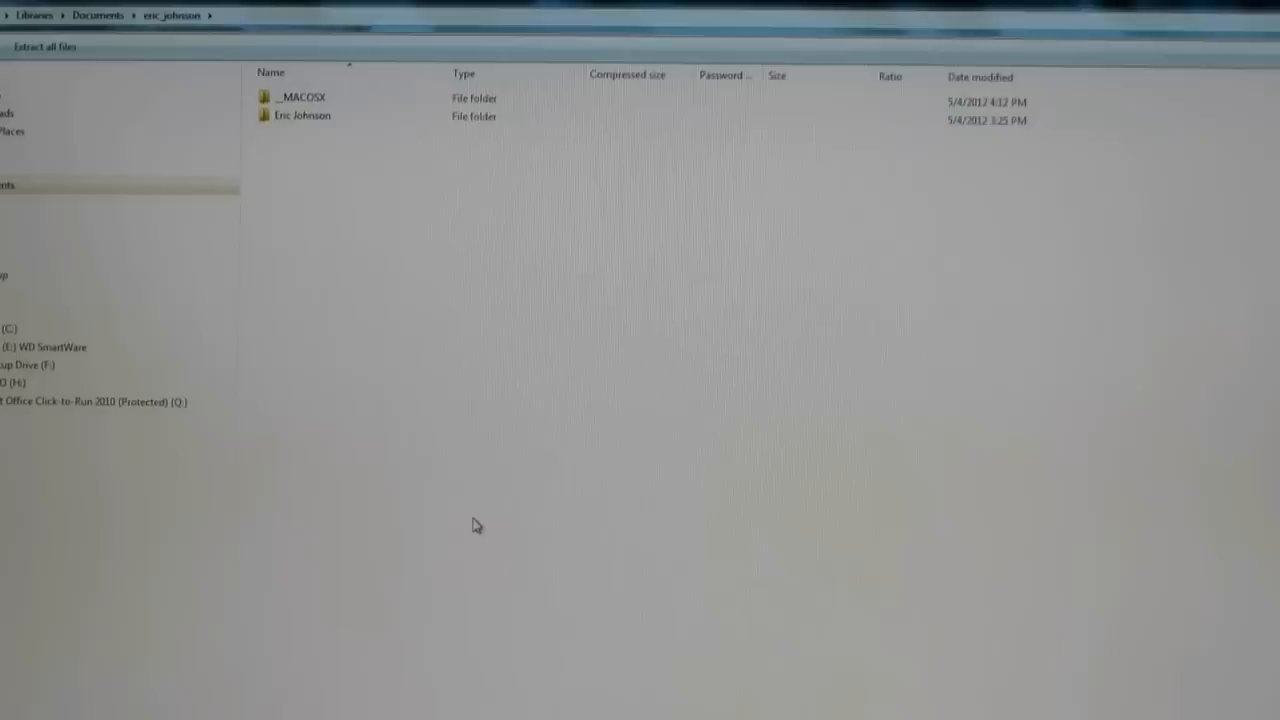
Step: View the Eric Johnson folder's patch file and PDFs inside the eric_johnson archive
{"action": "double_click", "coordinate": [302, 114]}
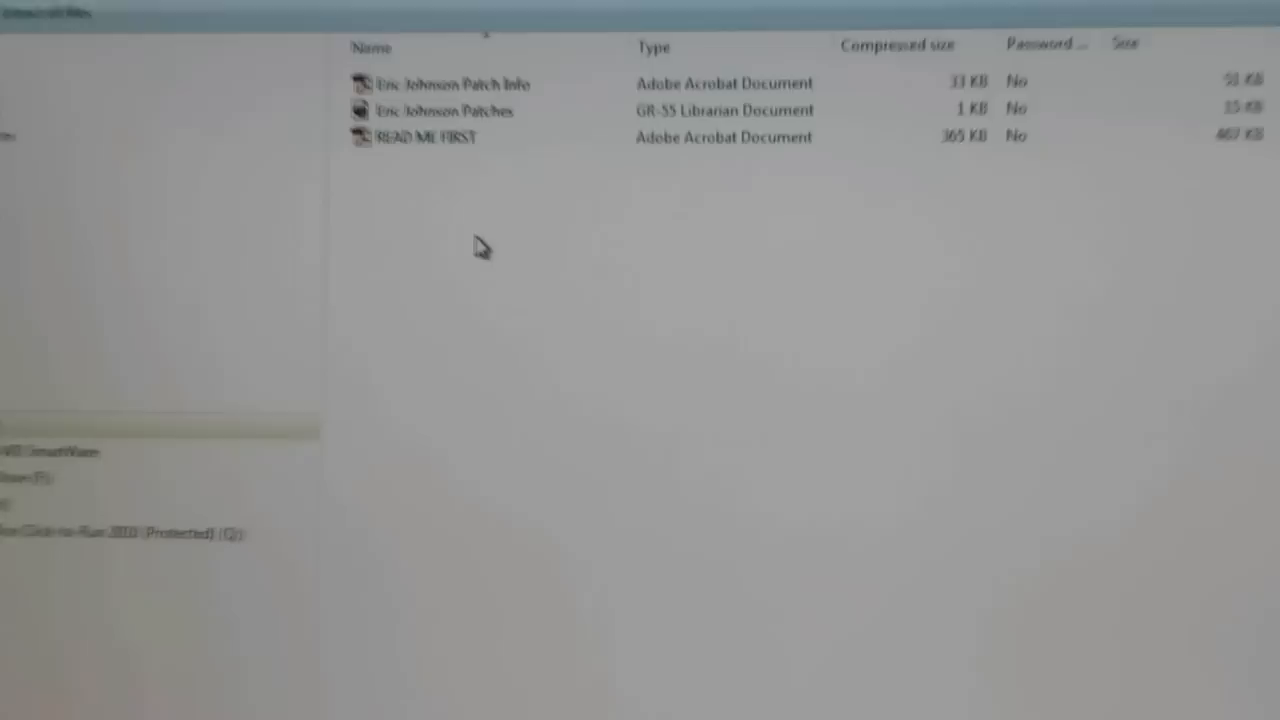
{"action": "left_click", "coordinate": [544, 166]}
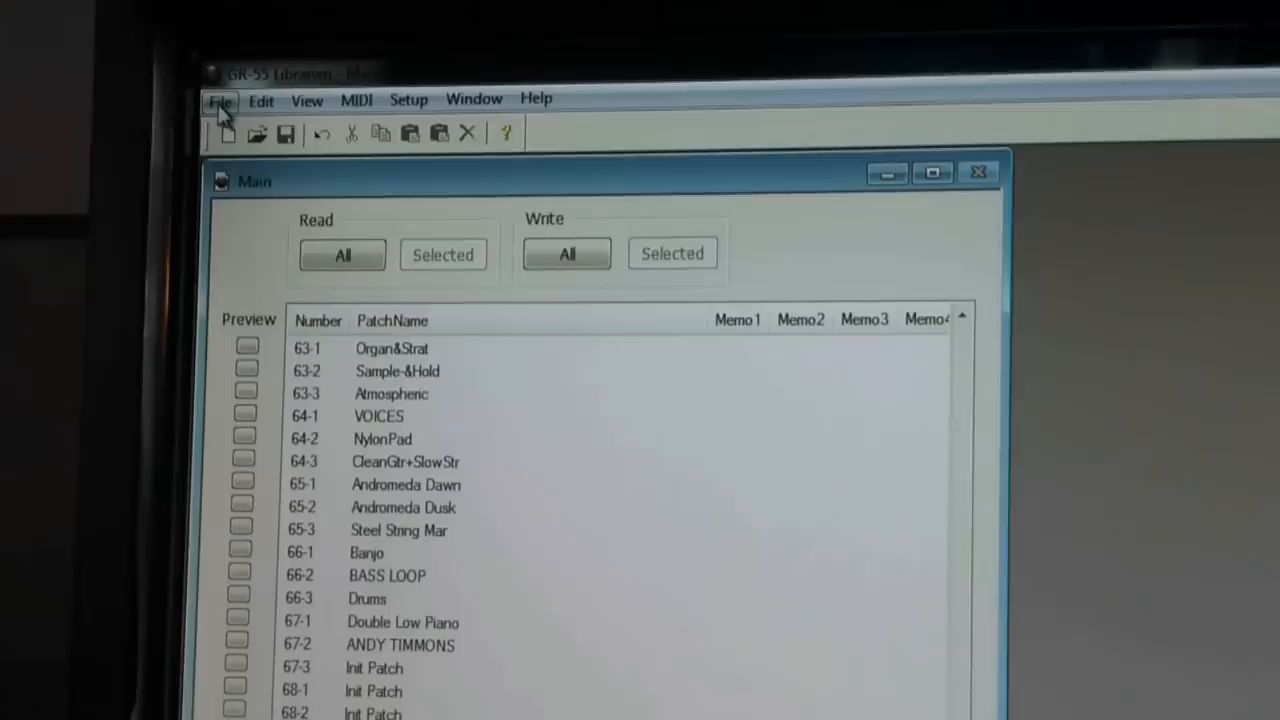
Step: Load the Eric Johnson Patches file from My Documents into the Librarian
{"action": "left_click", "coordinate": [220, 102]}
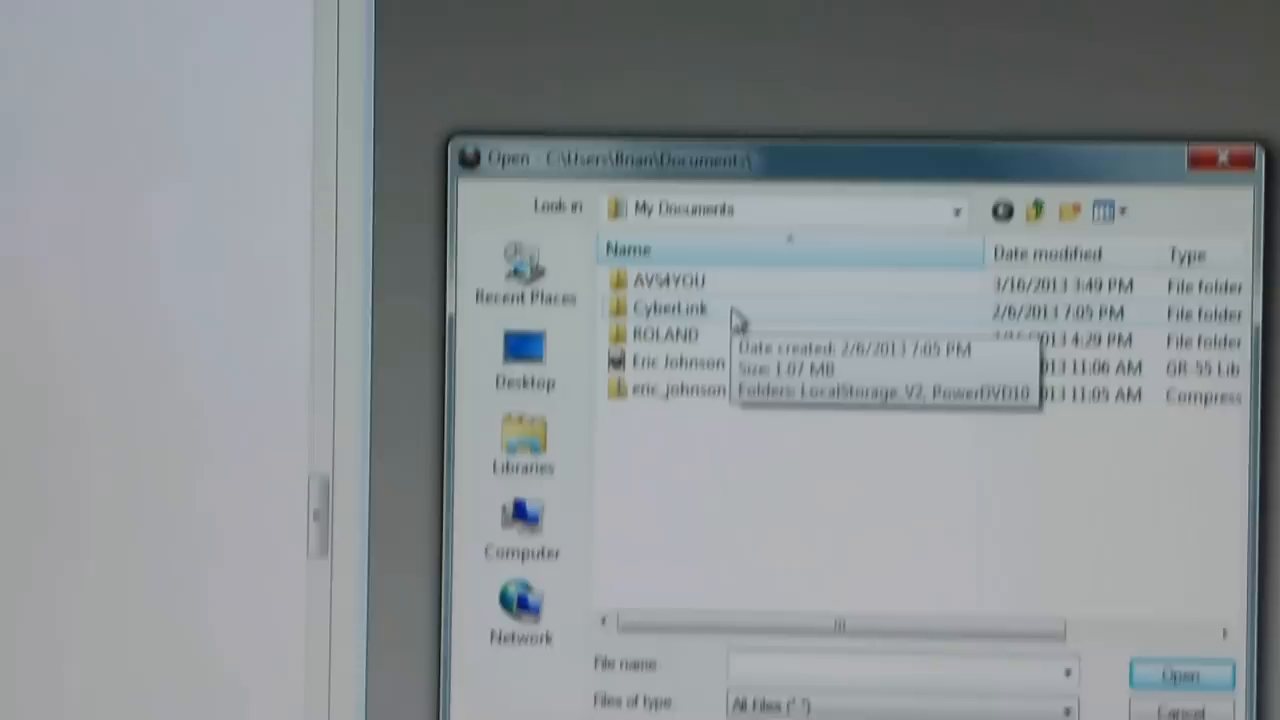
{"action": "left_click", "coordinate": [696, 318]}
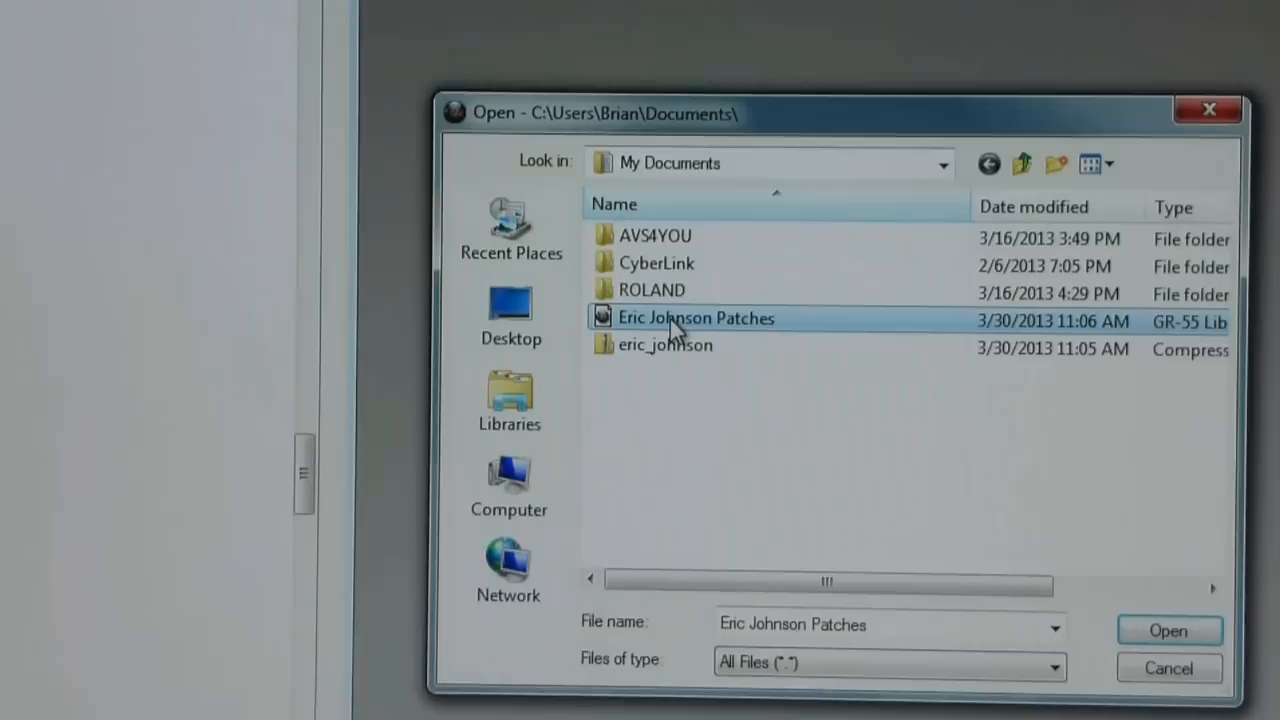
{"action": "left_click", "coordinate": [1168, 630]}
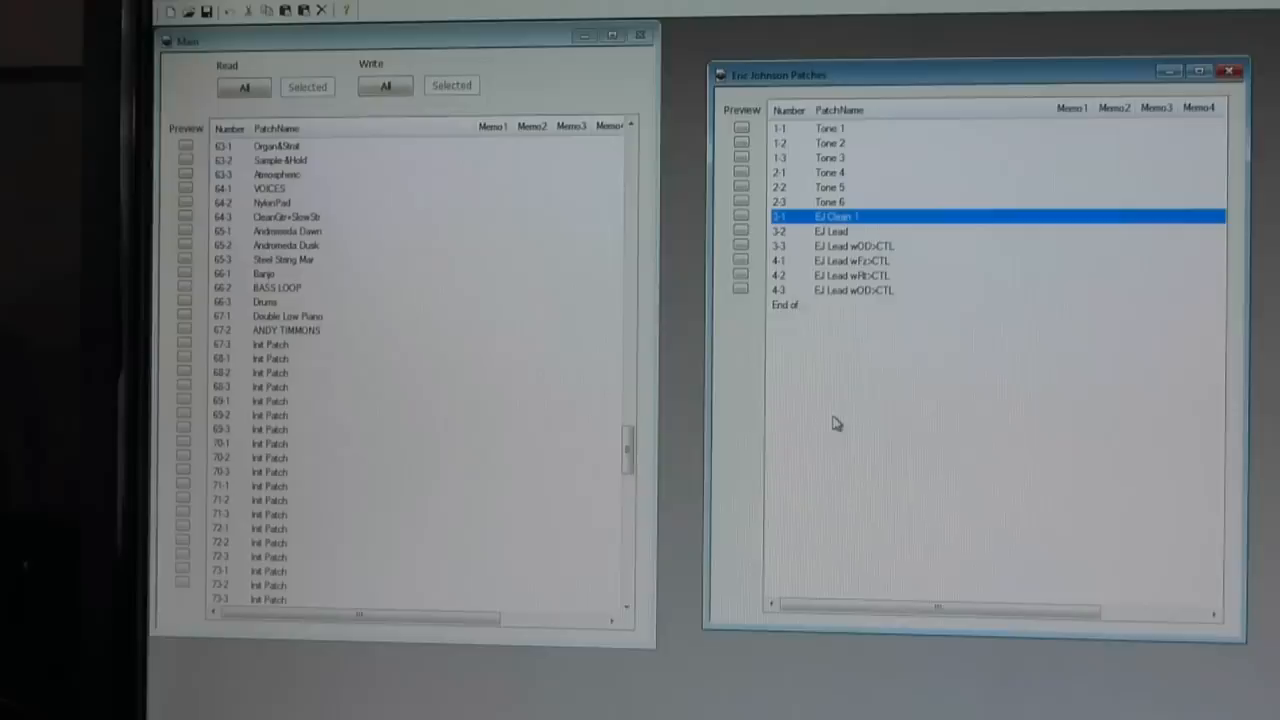
Step: Select all six EJ Clean and Lead patches in the Eric Johnson file
{"action": "left_click", "coordinate": [850, 290]}
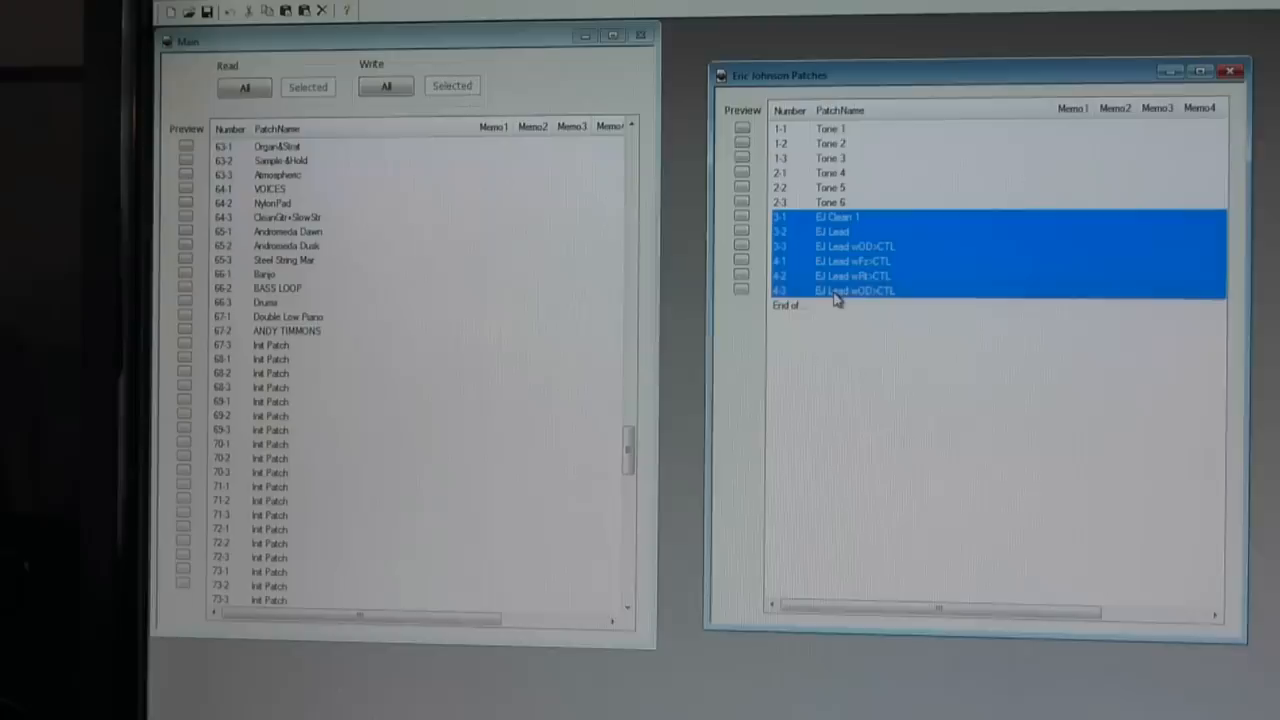